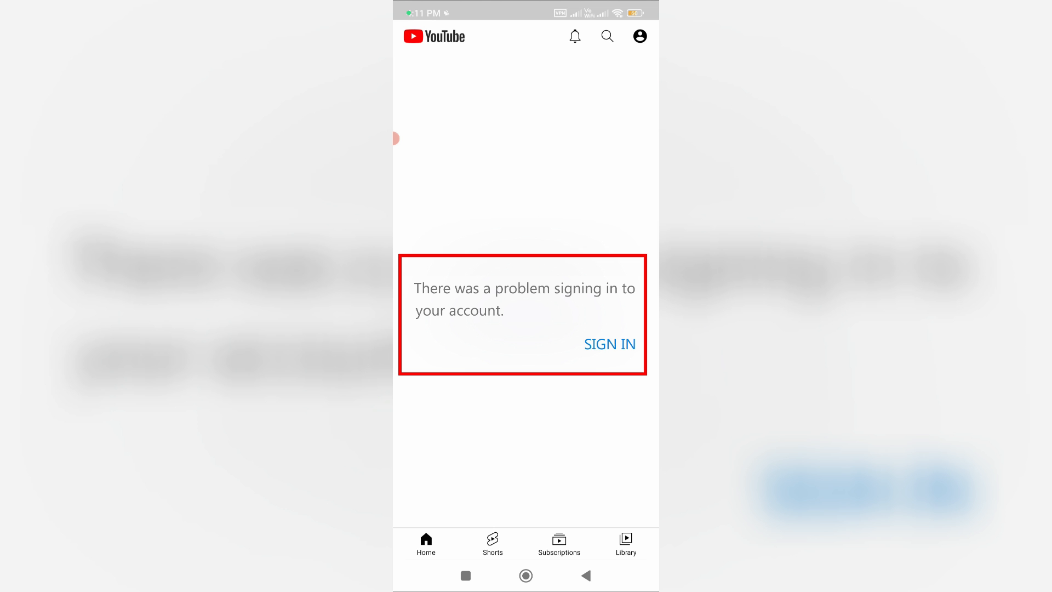
Step: Retry YouTube sign-in, get the 'Couldn't sign in' error, and reach YouTube's app info
left_click(609, 343)
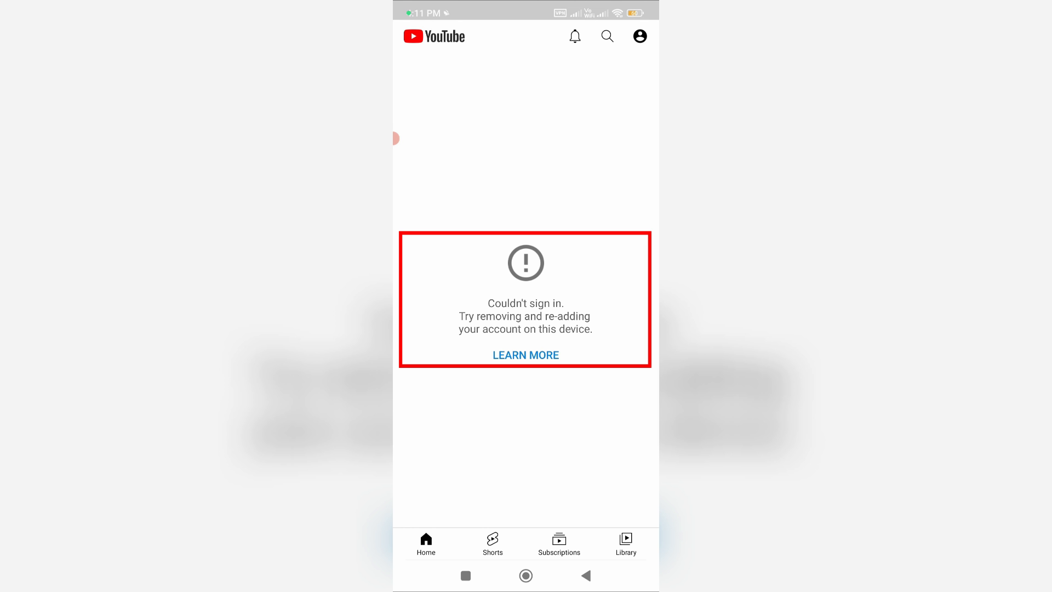
left_click(526, 576)
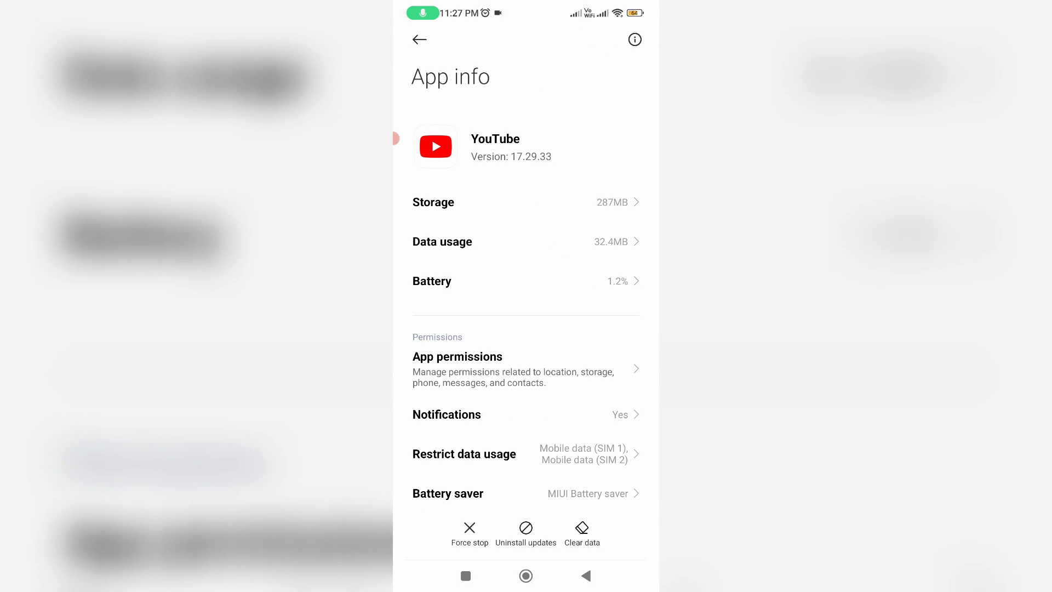
Step: Clear all of YouTube's app data and confirm the deletion with OK
left_click(581, 530)
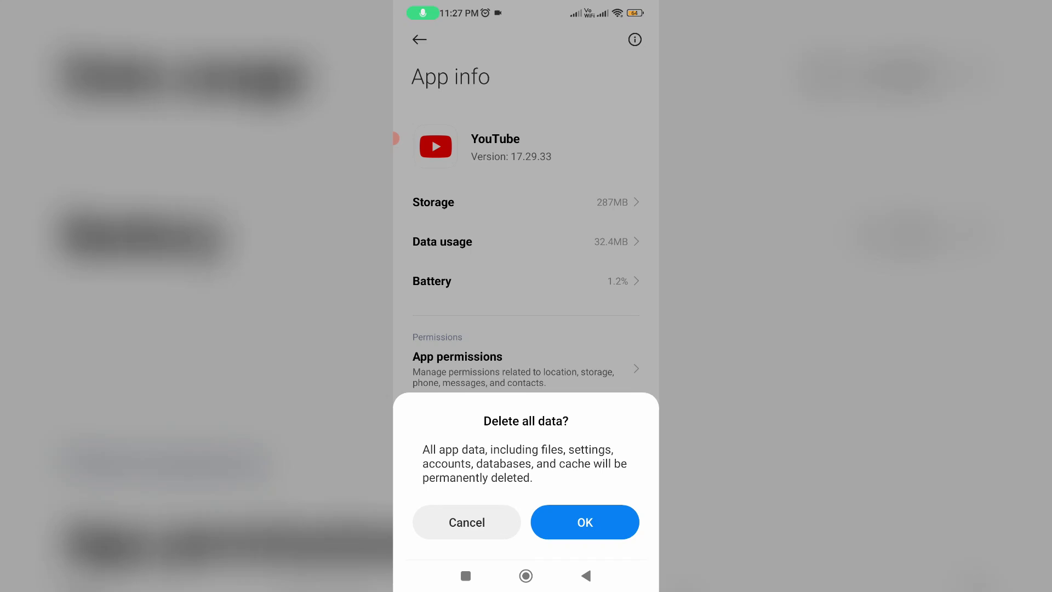
left_click(583, 521)
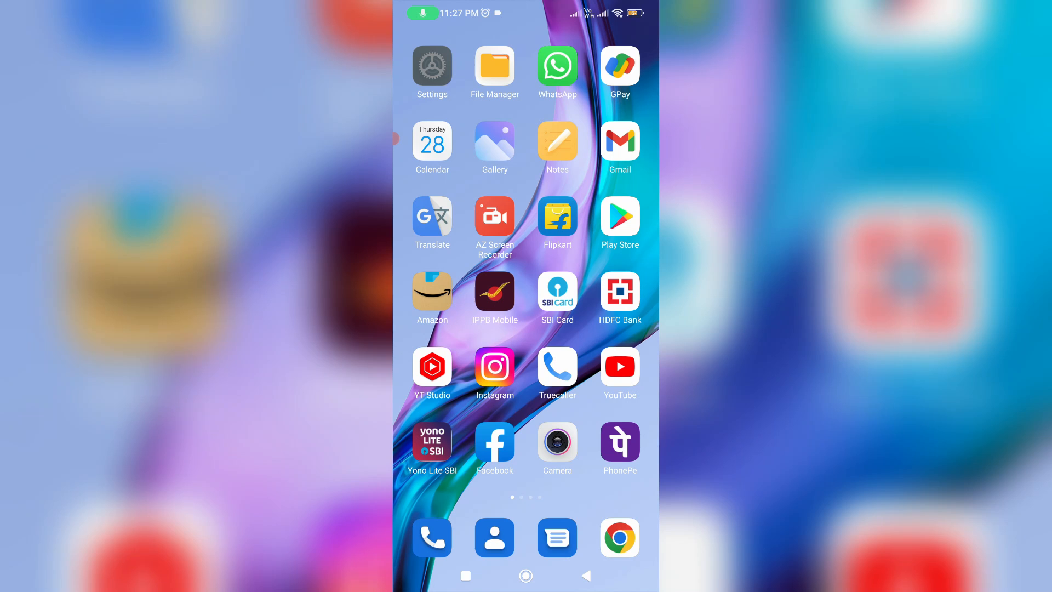
Step: Open the phone's Settings and go to Accounts & sync
left_click(431, 66)
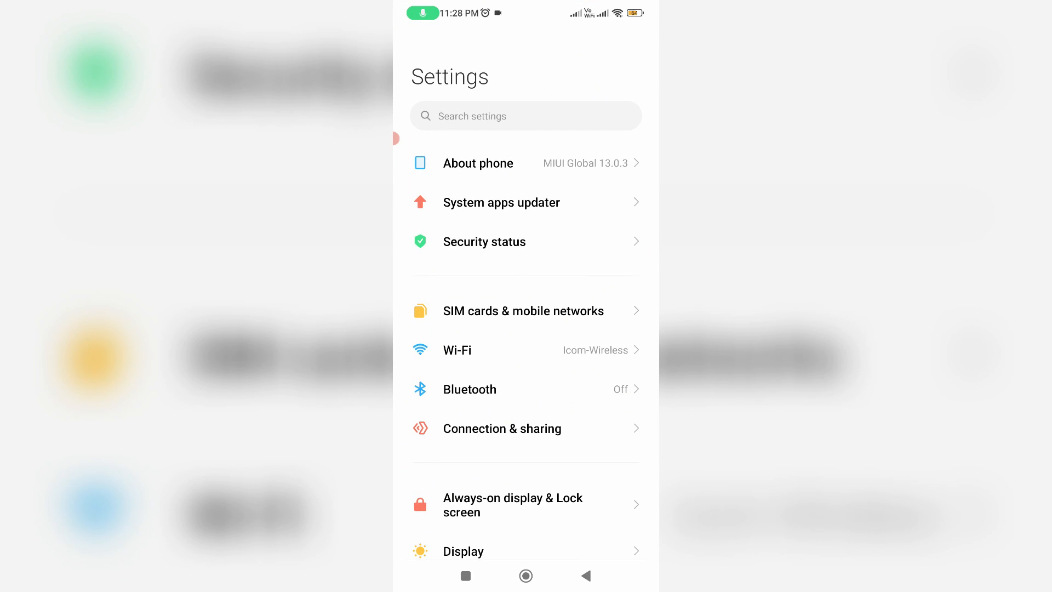
scroll("down", 3)
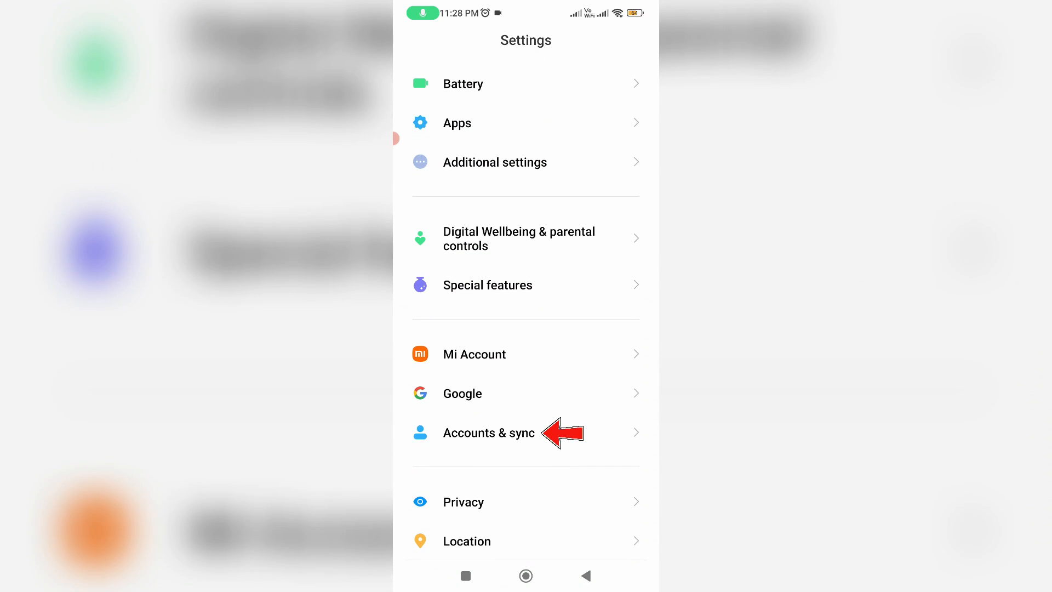
left_click(490, 432)
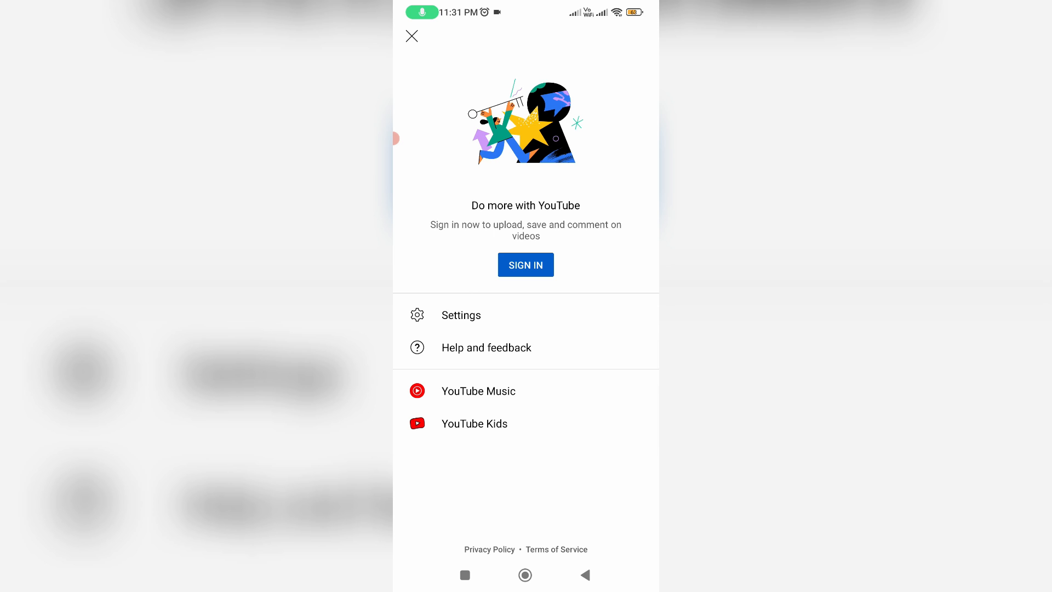
Step: Sign in to YouTube again with the Google account
left_click(411, 35)
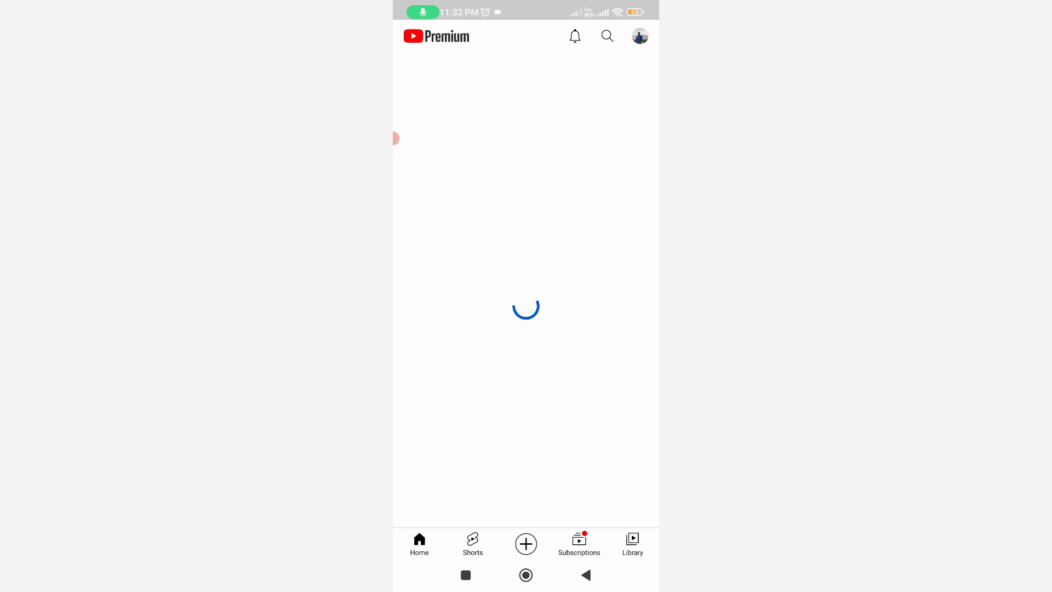